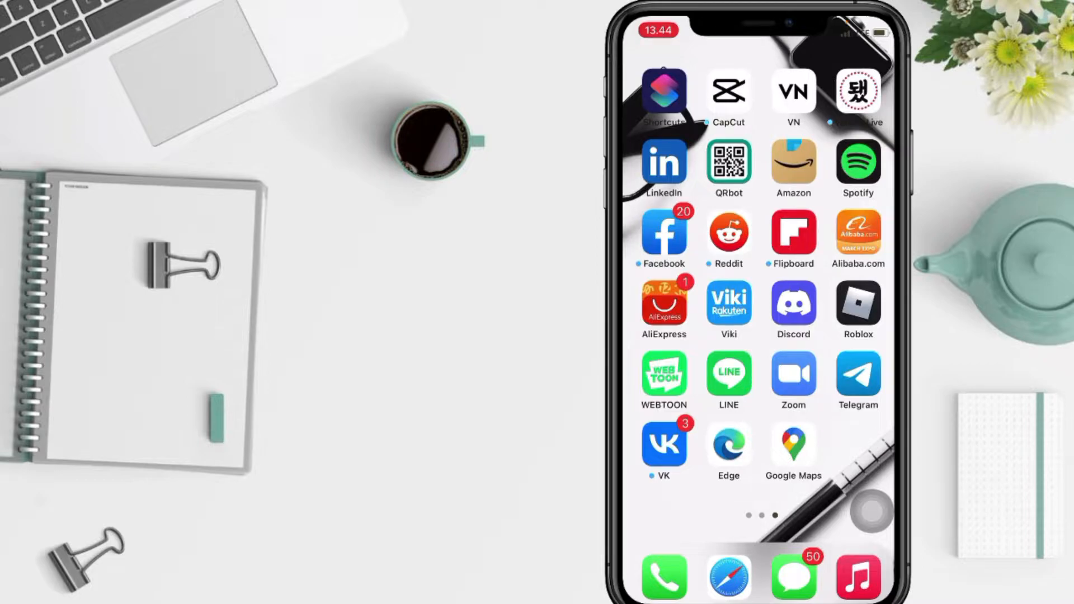
Step: Launch Google Maps, search for Tangkel and select the tire shop result
scroll("left", 3)
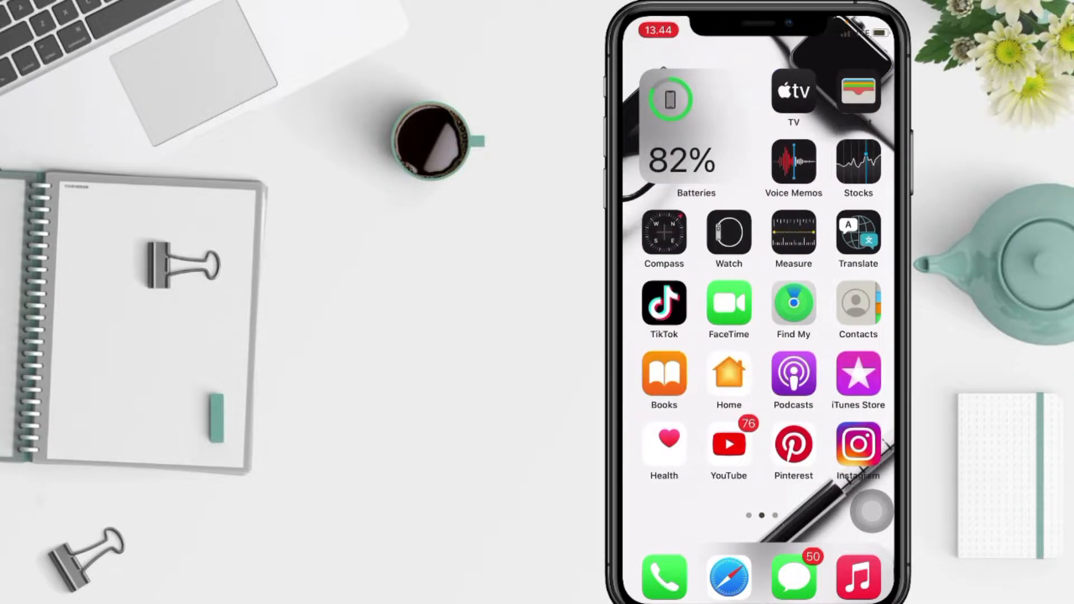
scroll("left", 3)
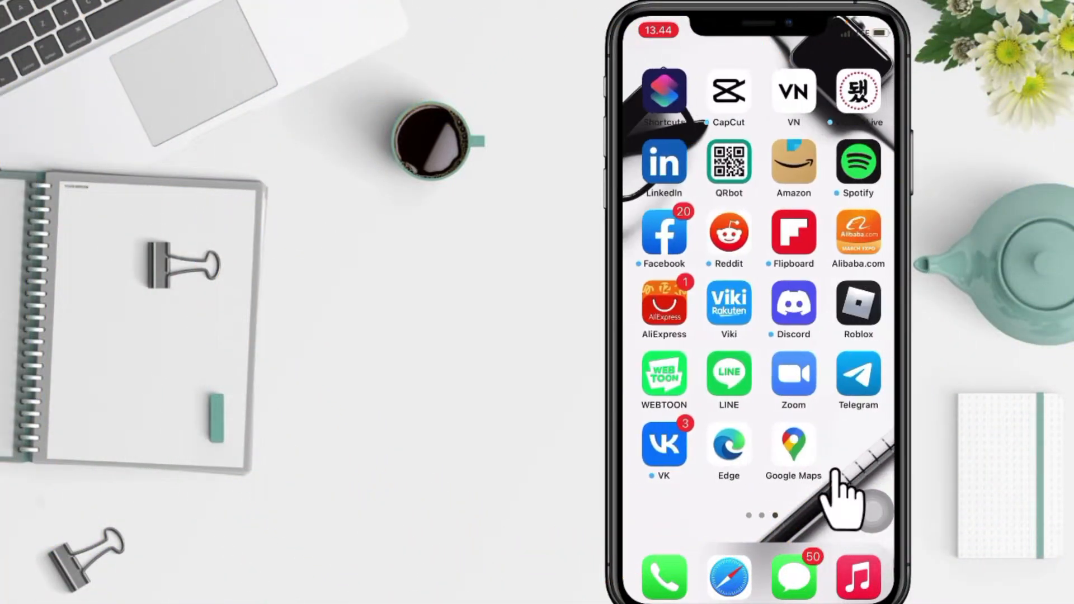
left_click(792, 442)
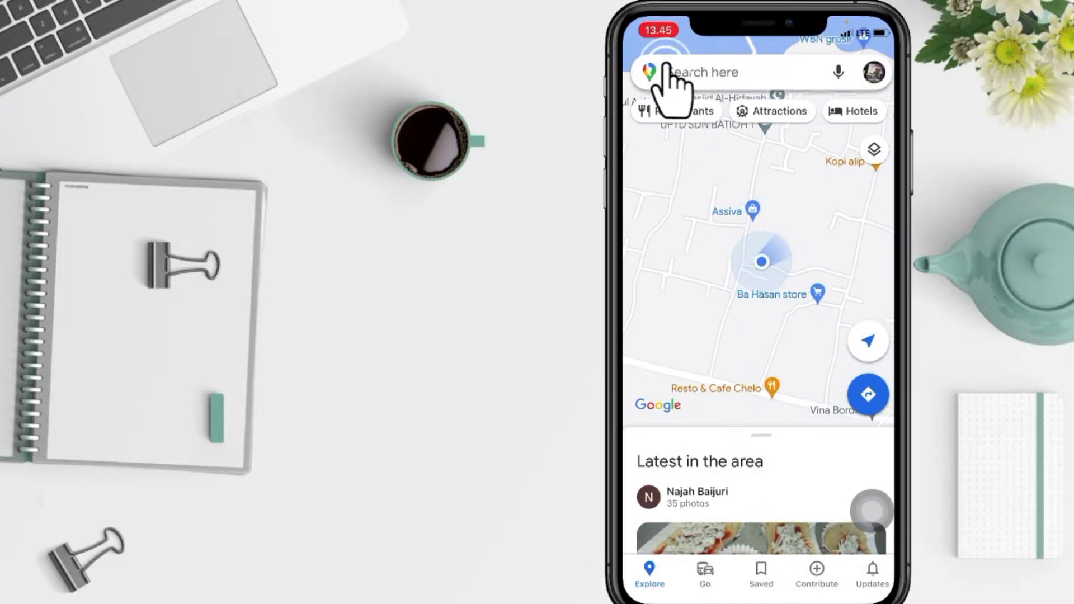
left_click(720, 71)
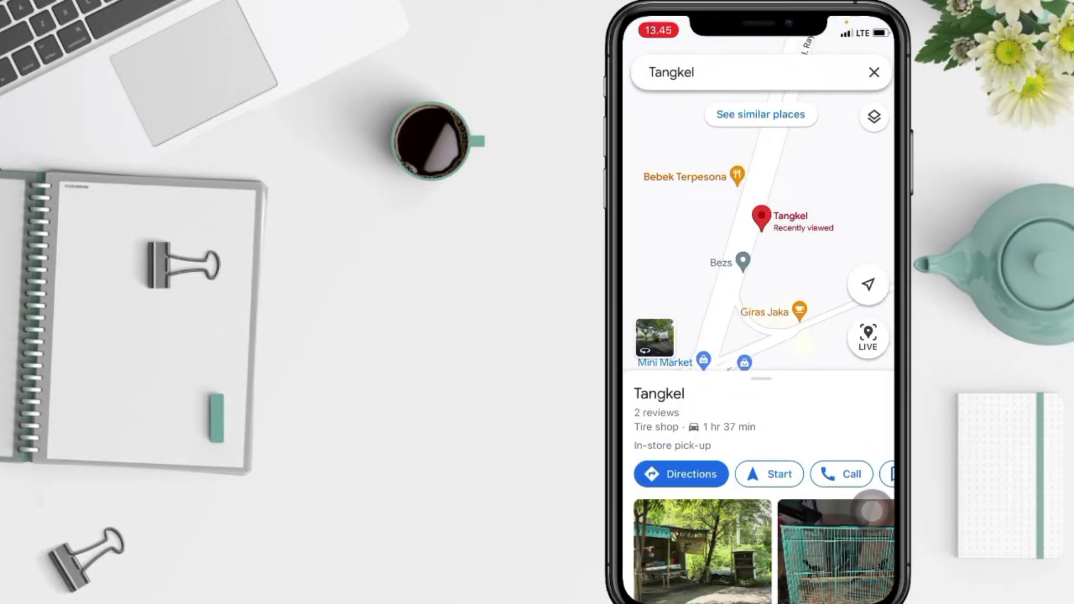
left_click(674, 473)
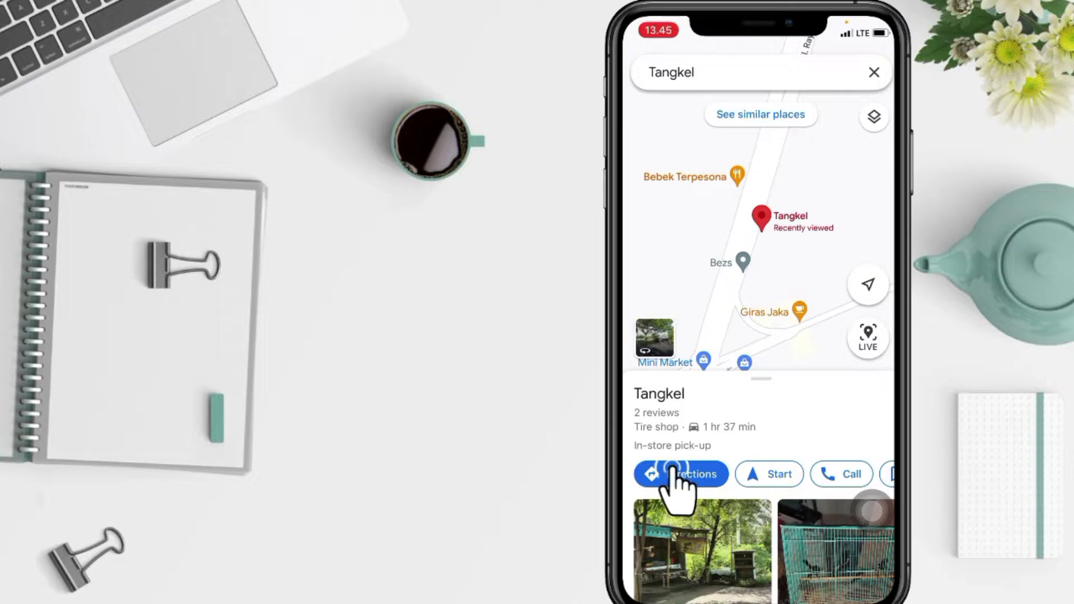
Step: Get the driving route to Tangkel (1 hr 37 min, 69 km)
left_click(681, 475)
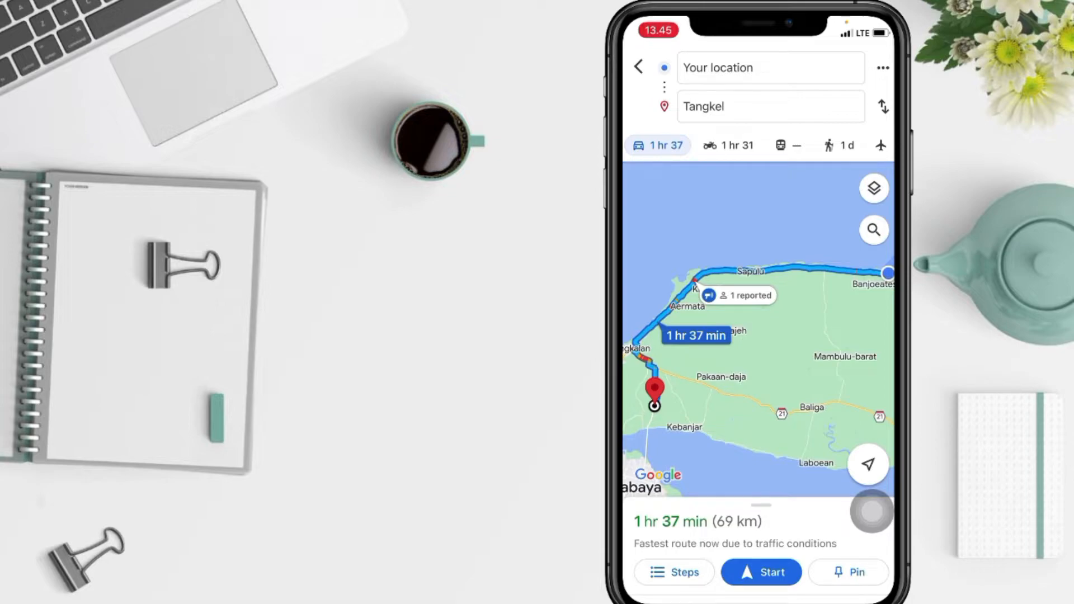
left_click(761, 572)
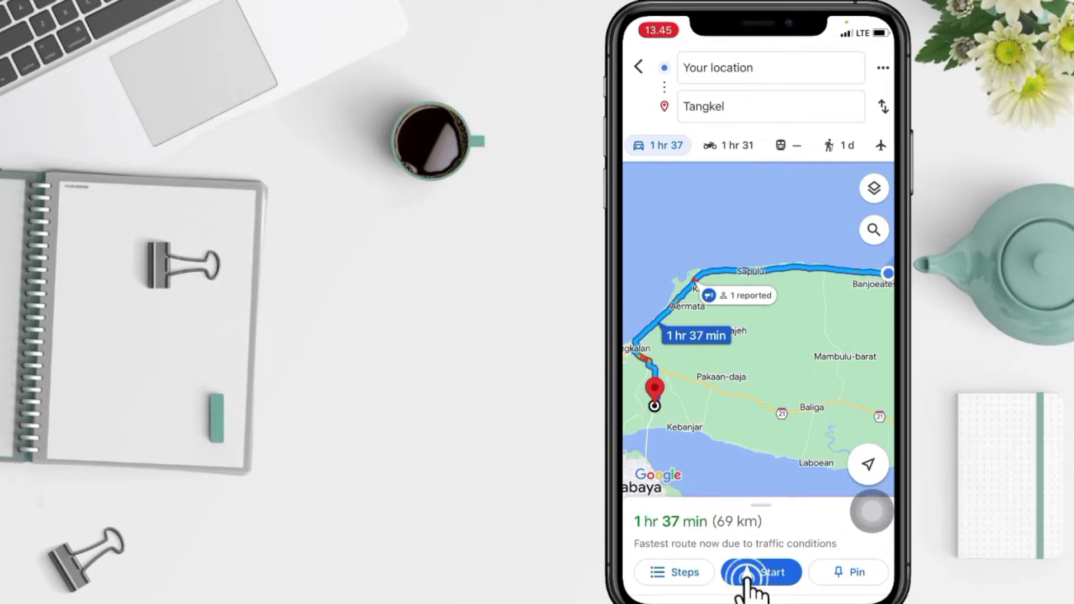
Step: Start navigation to Tangkel and bring up the Choose vehicle icon picker
left_click(761, 571)
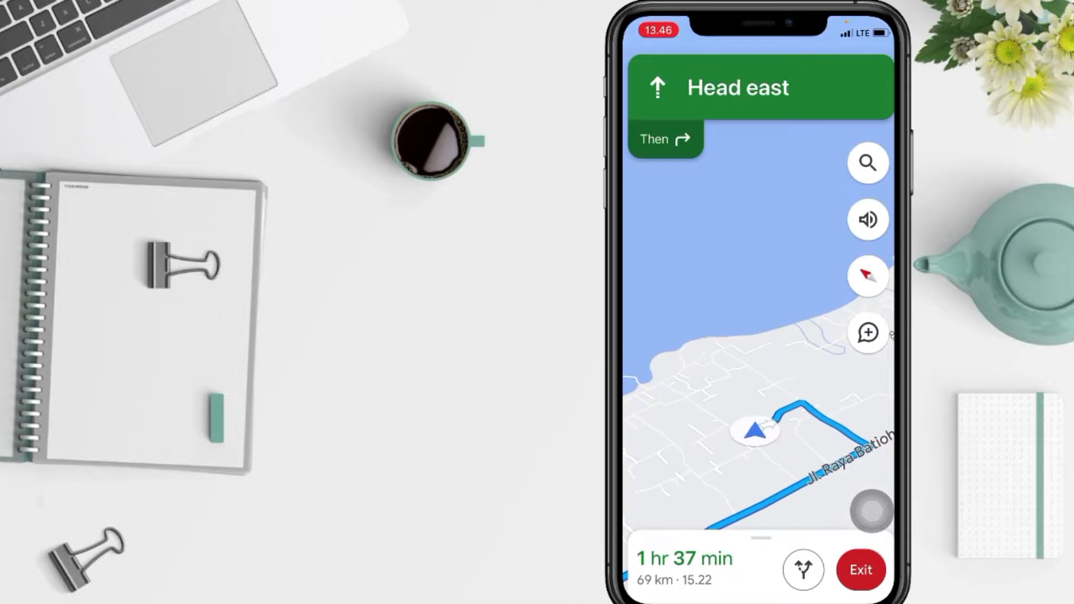
left_click(868, 220)
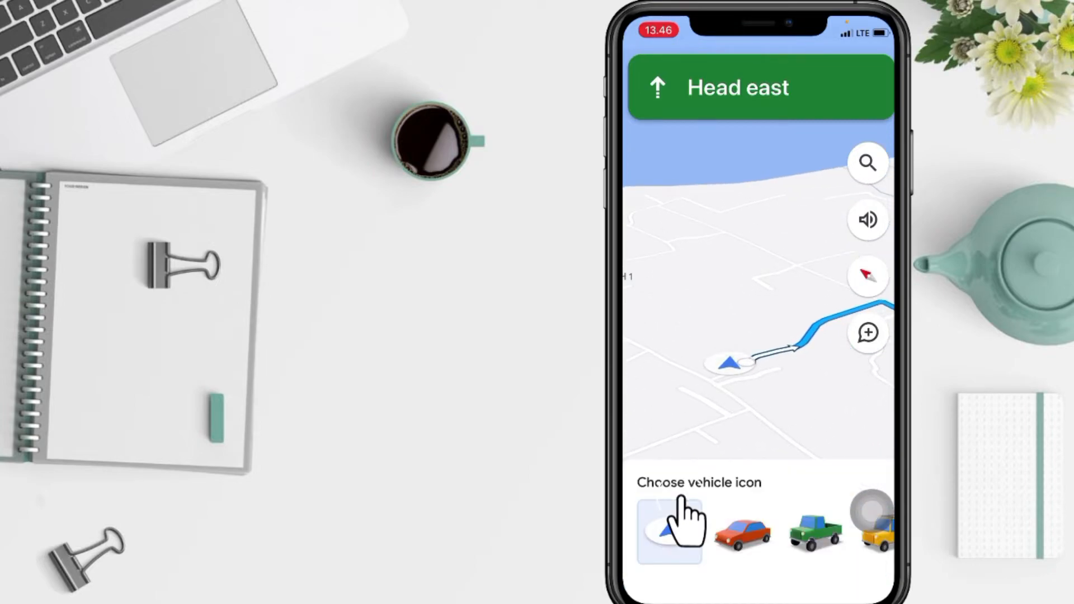
Step: Select the red car as the navigation vehicle icon
left_click(670, 531)
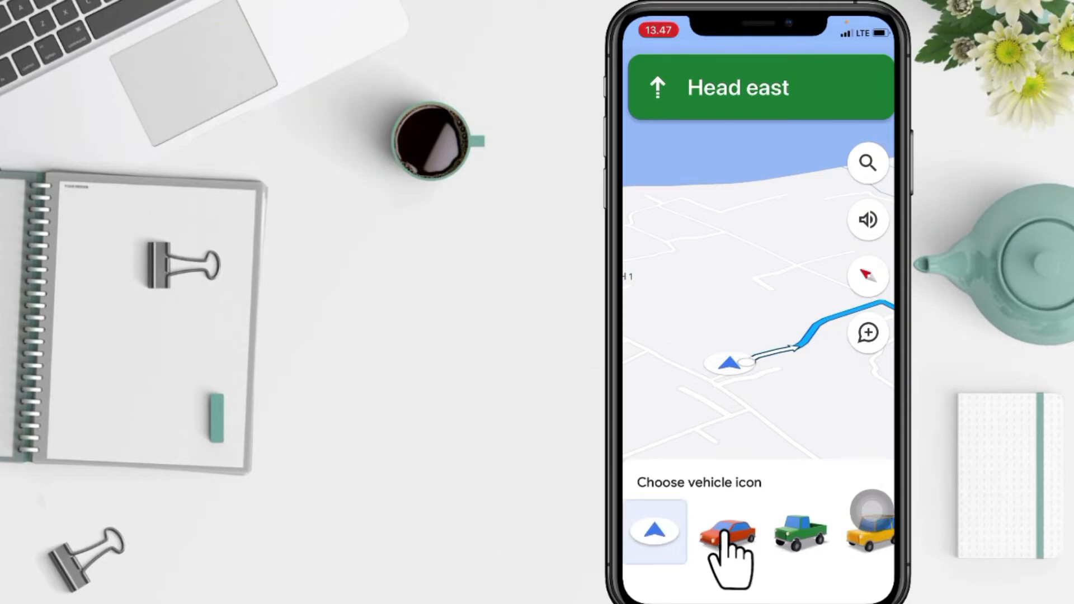
left_click(726, 532)
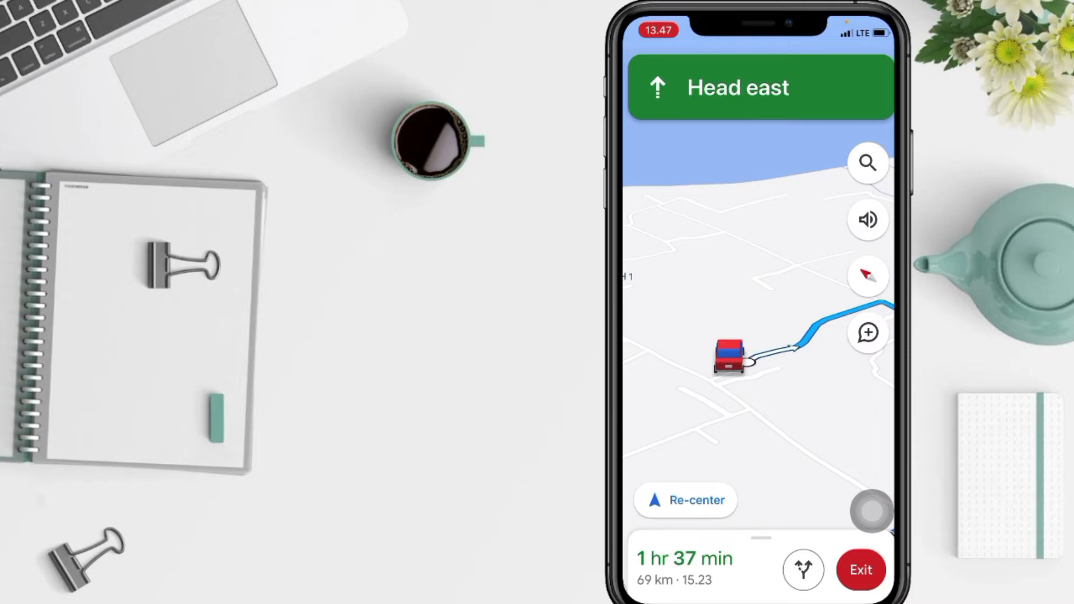